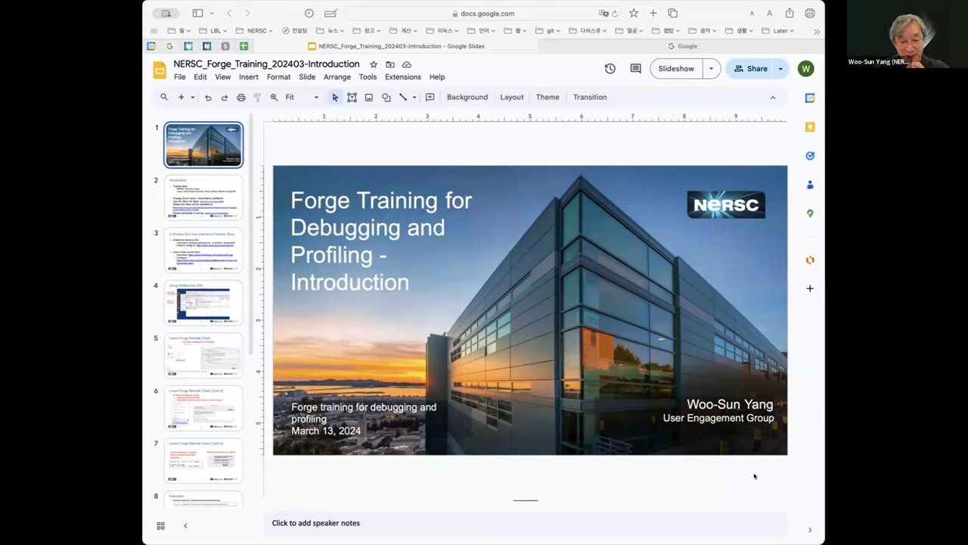
mouse_move(490, 311)
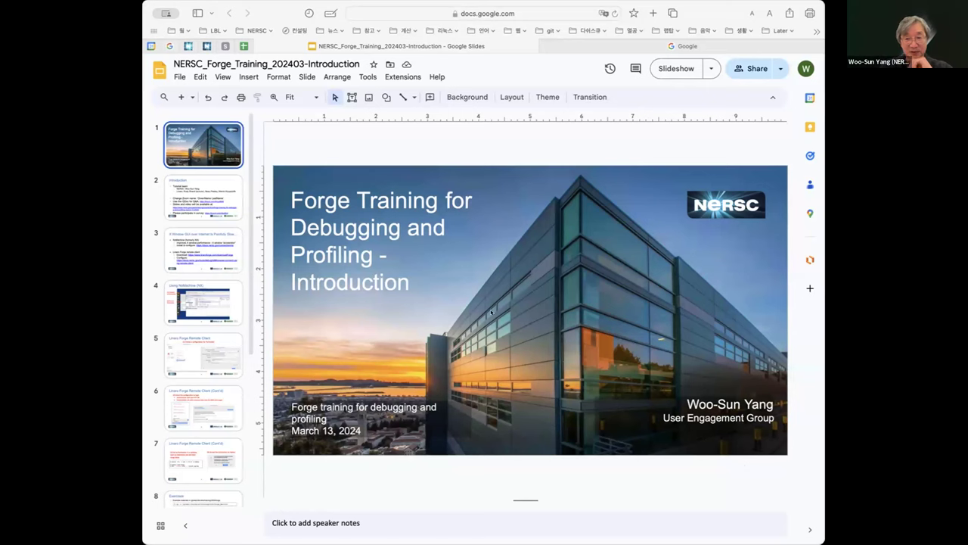
Present slide 3 on the slow X Window GUI, briefly revisiting the title slide, then move to the NoMachine slide.
left_click(203, 197)
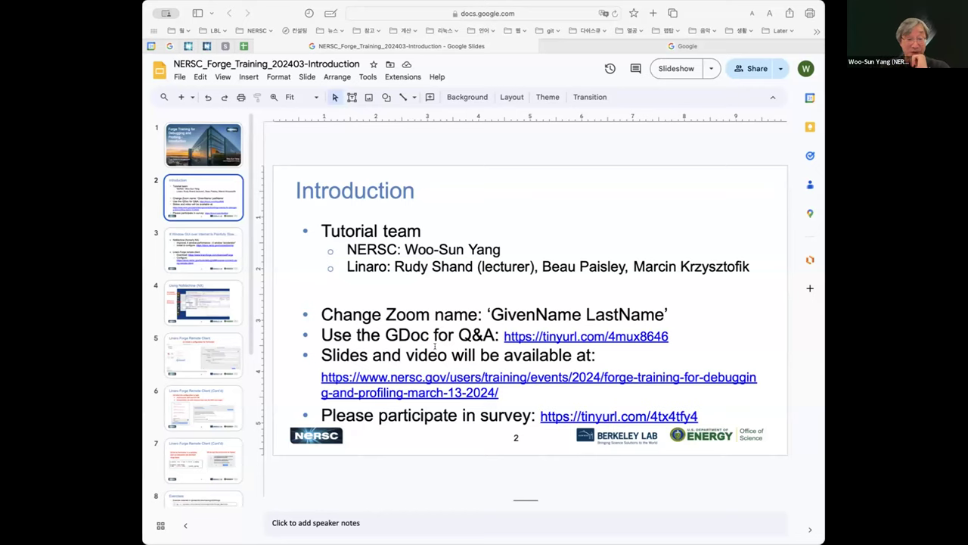
left_click(203, 145)
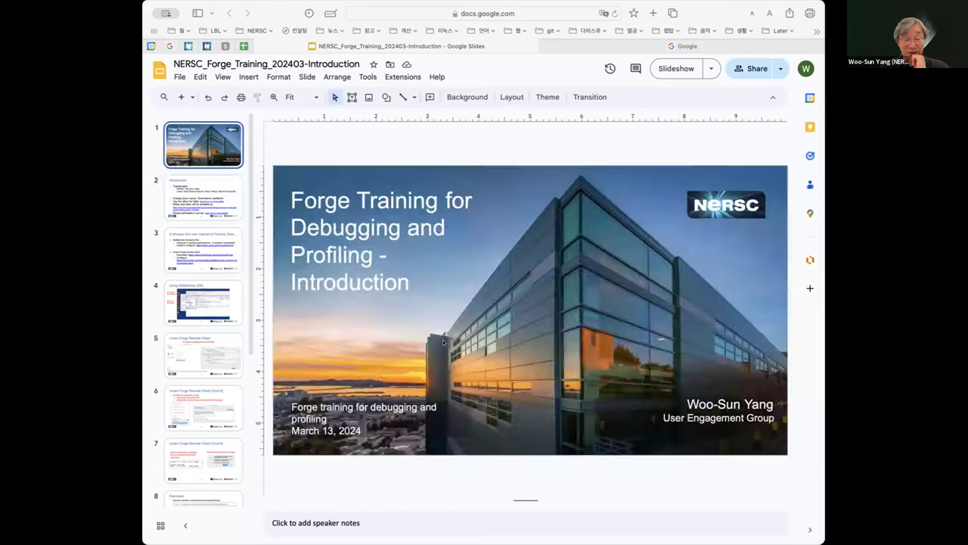
left_click(203, 198)
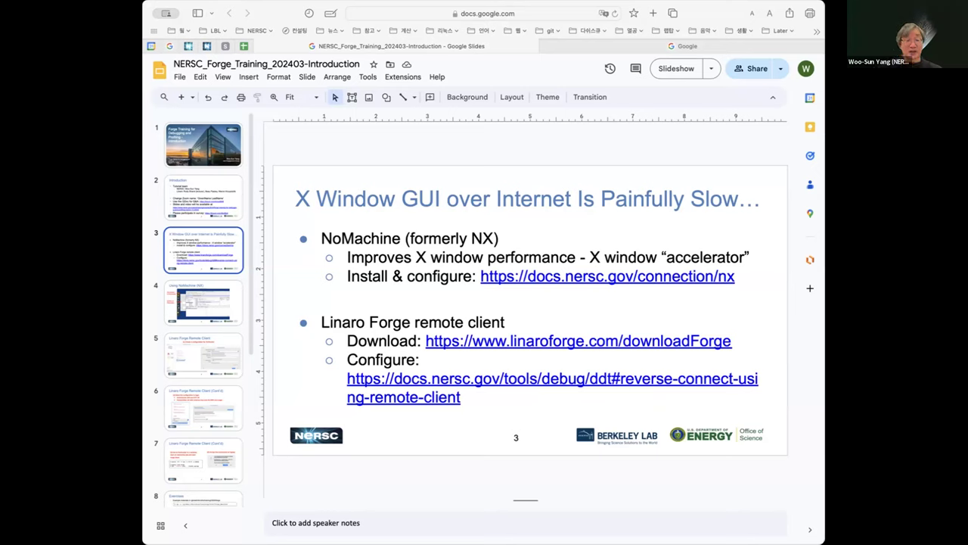
left_click(203, 303)
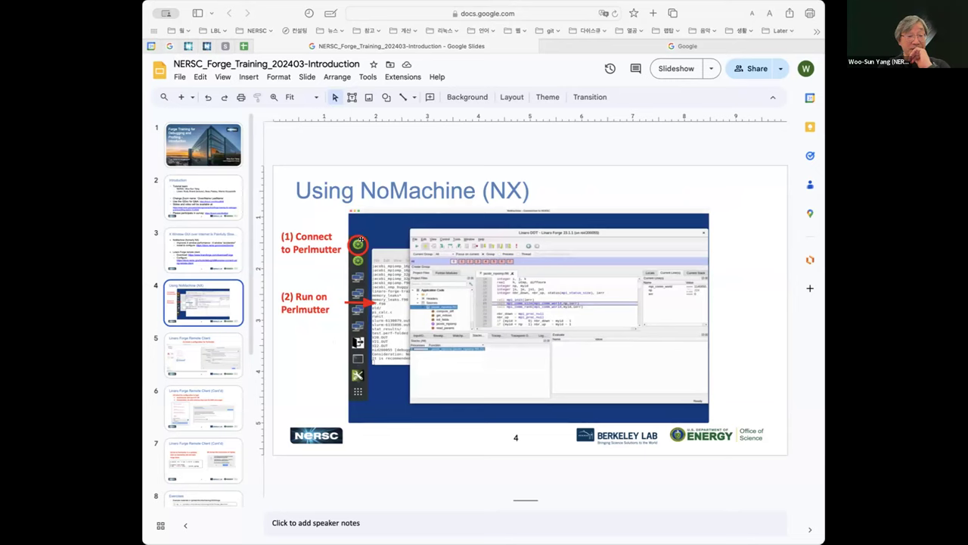
mouse_move(357, 245)
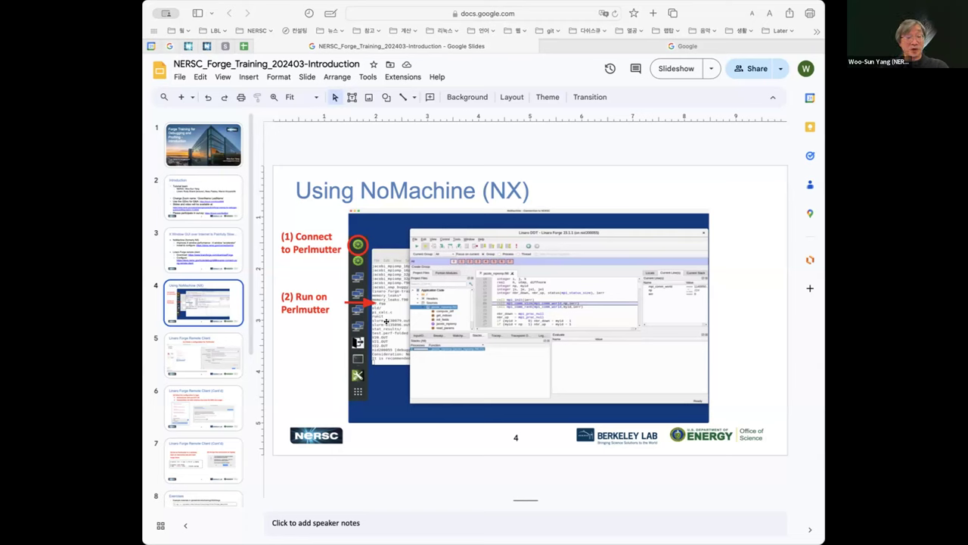
mouse_move(325, 301)
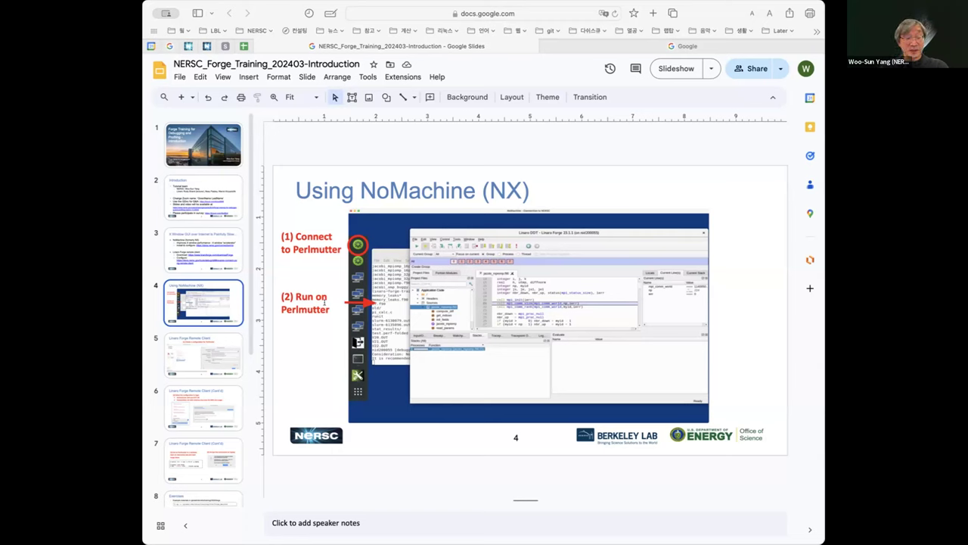
mouse_move(496, 235)
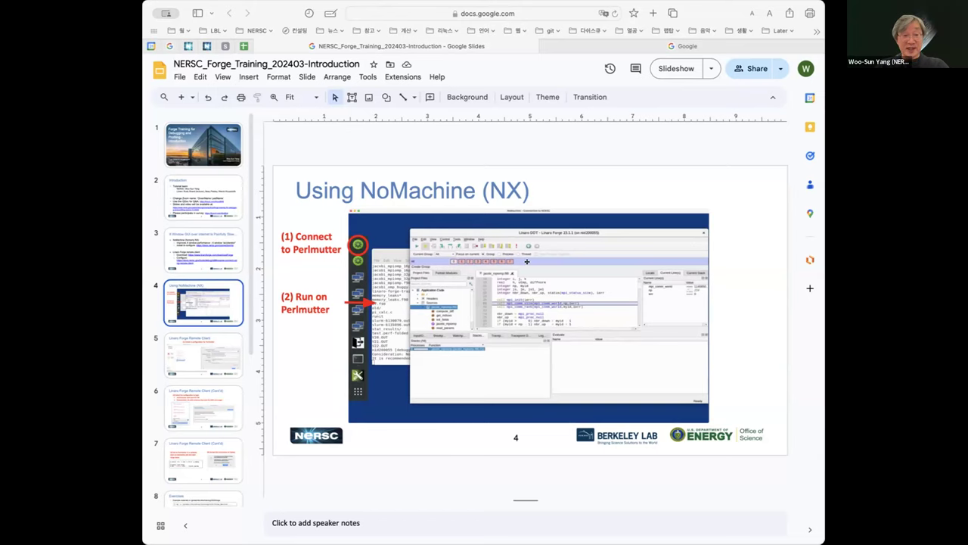
Advance from the NoMachine slide to slide 5 on the Linaro Forge Remote Client configuration.
left_click(203, 354)
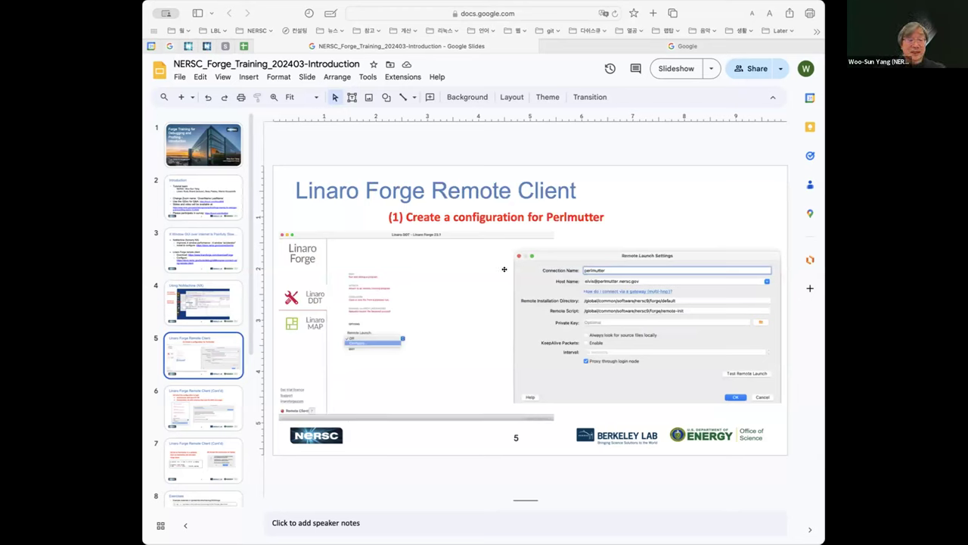
mouse_move(520, 230)
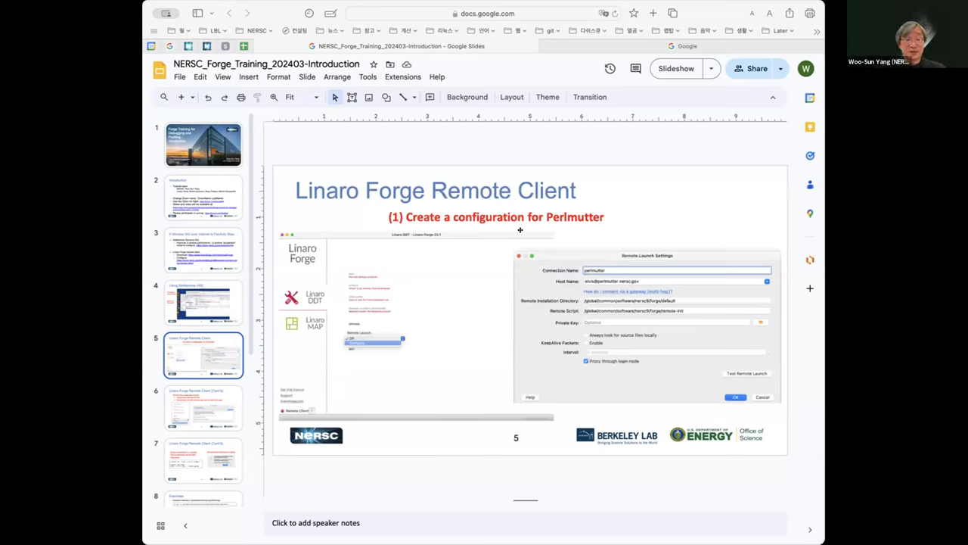
mouse_move(488, 336)
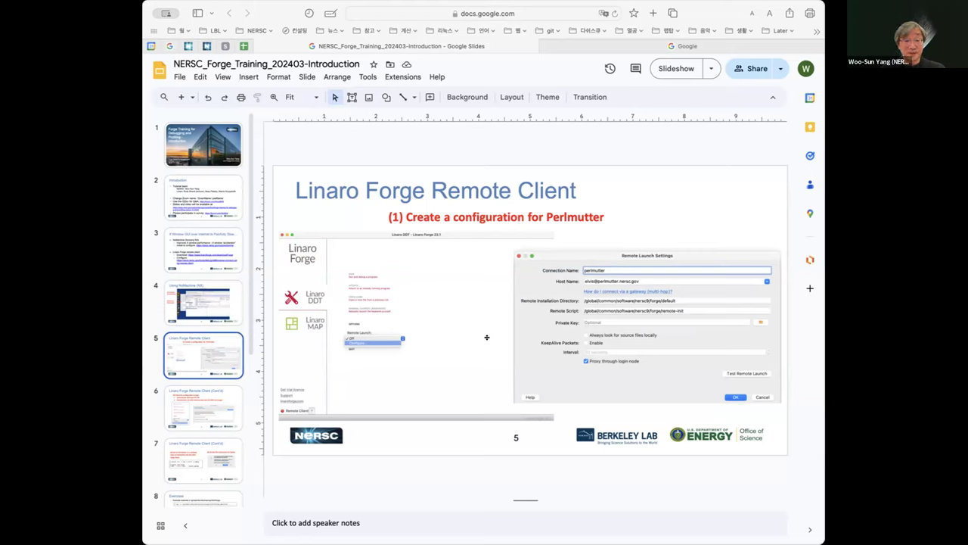
mouse_move(413, 376)
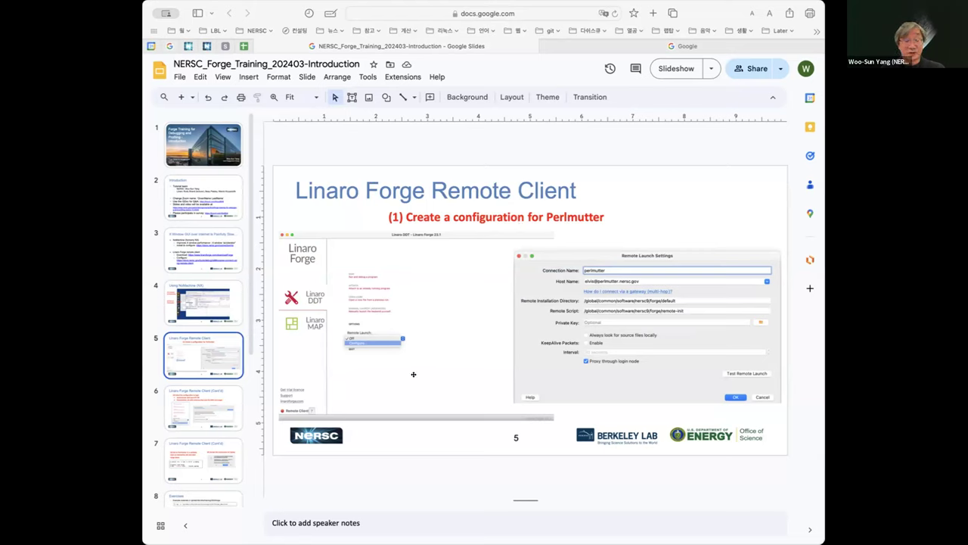
mouse_move(360, 351)
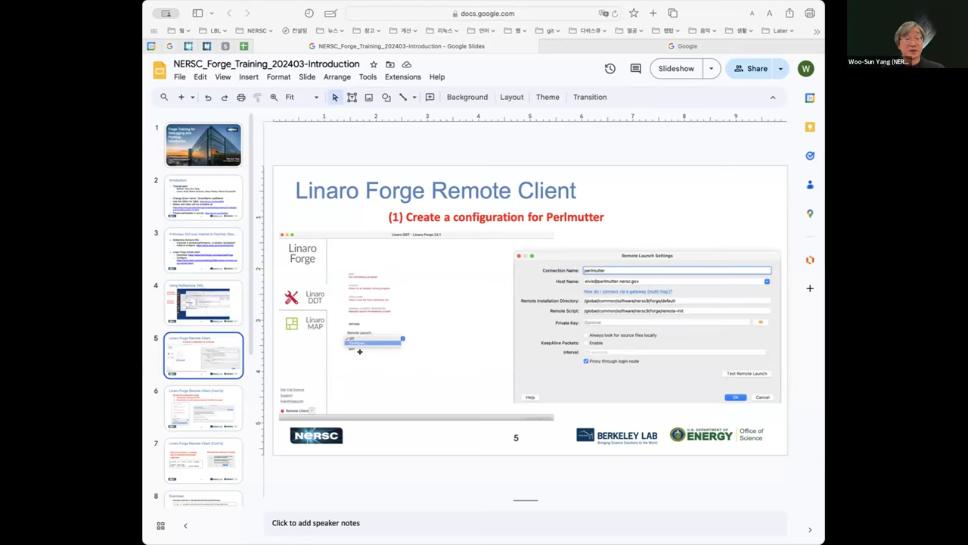
mouse_move(364, 345)
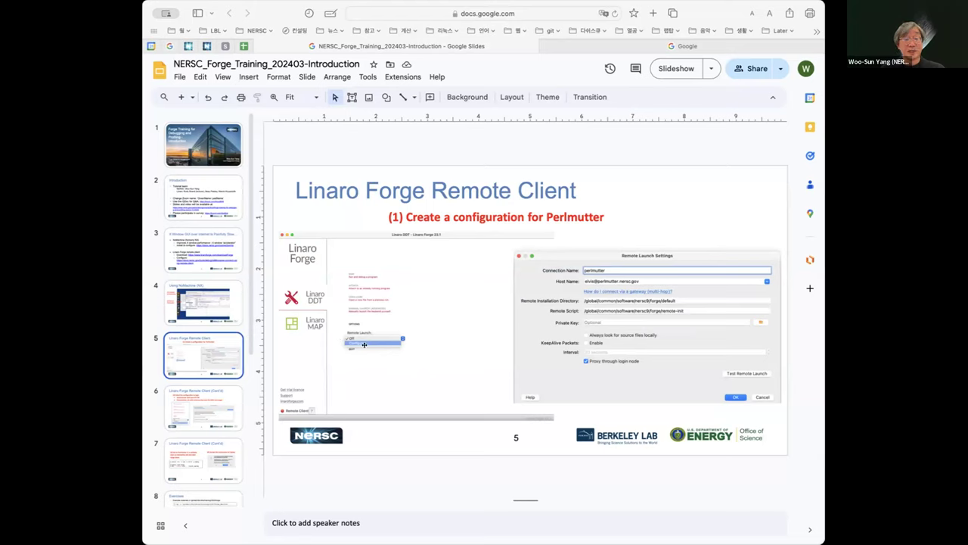
mouse_move(650, 294)
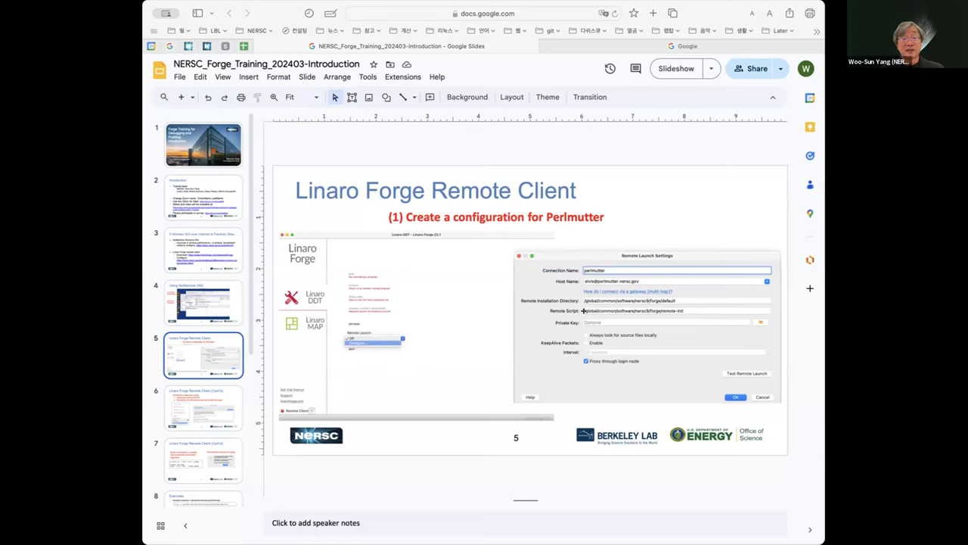
mouse_move(649, 307)
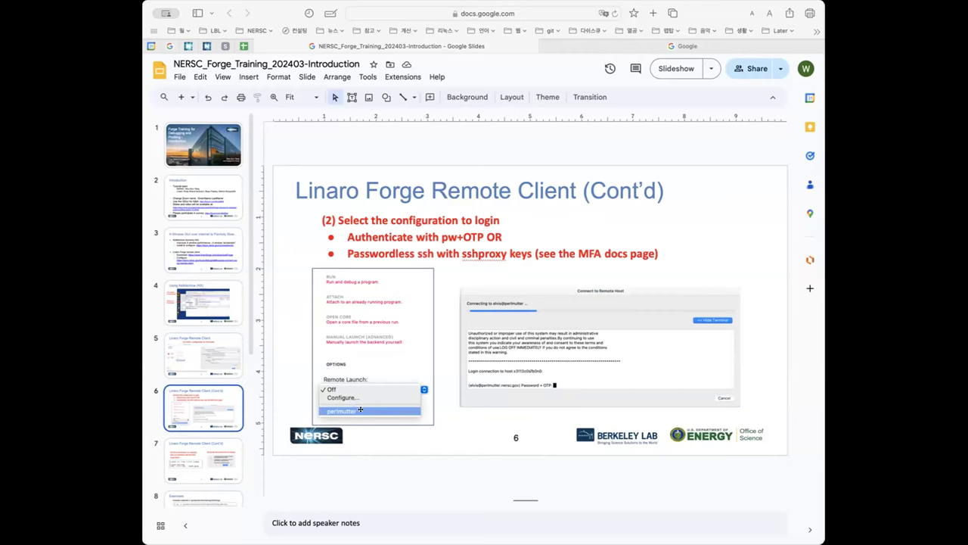
mouse_move(566, 384)
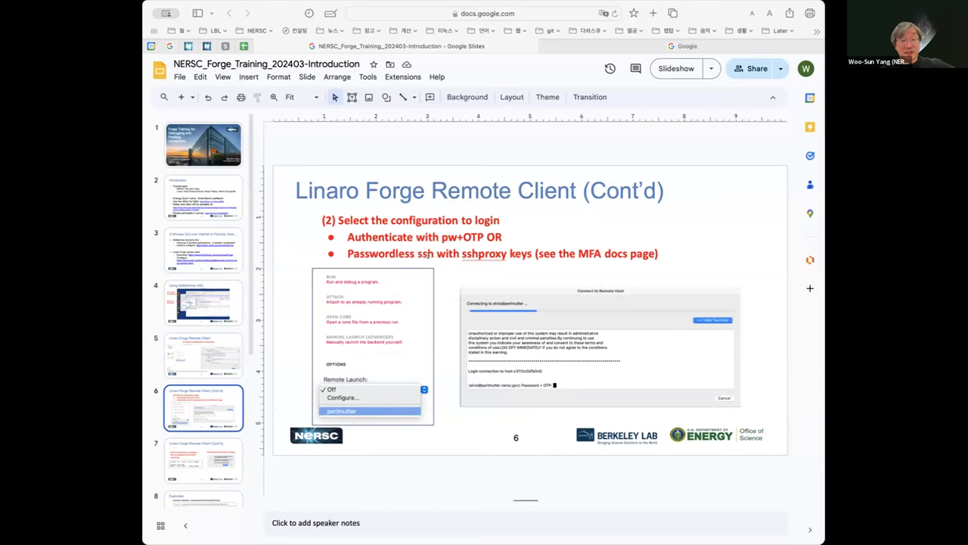
mouse_move(599, 360)
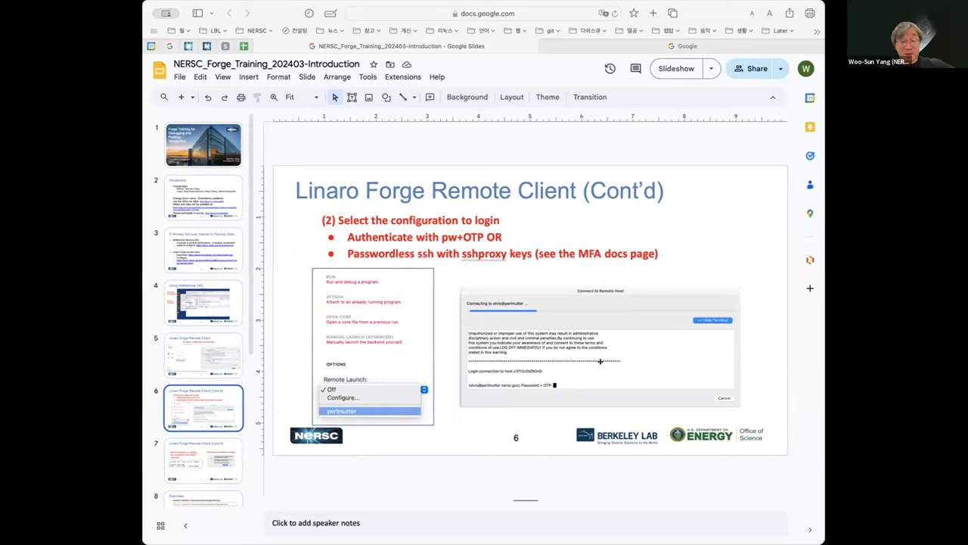
mouse_move(630, 351)
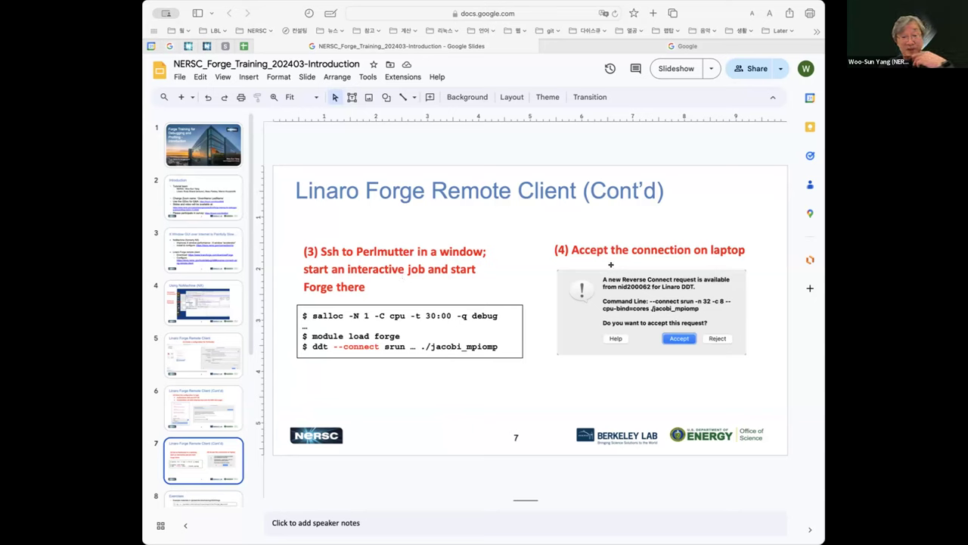
mouse_move(380, 355)
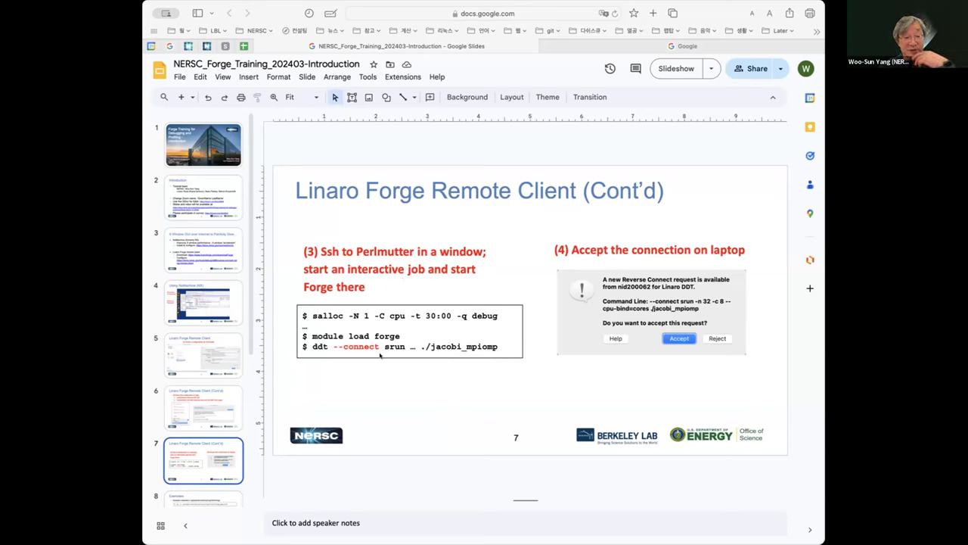
mouse_move(726, 297)
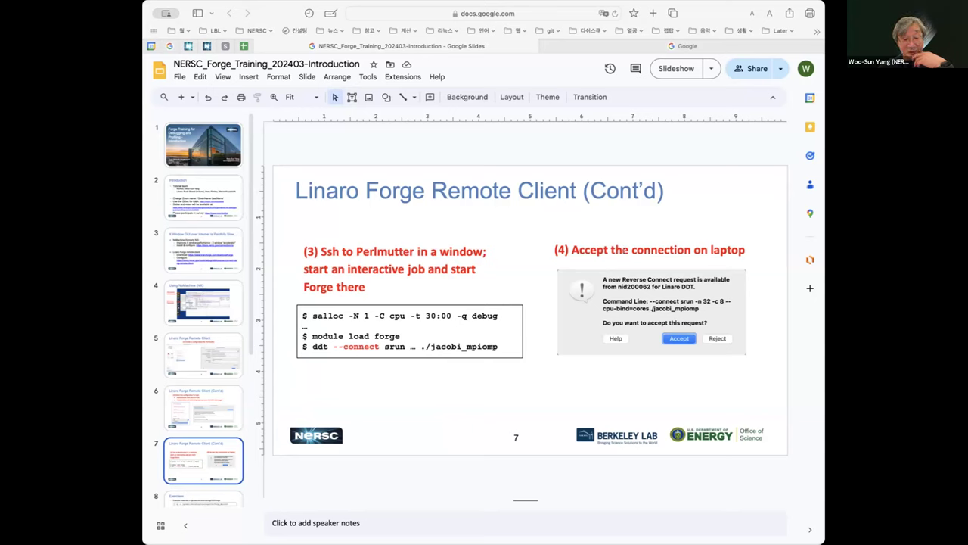
mouse_move(705, 255)
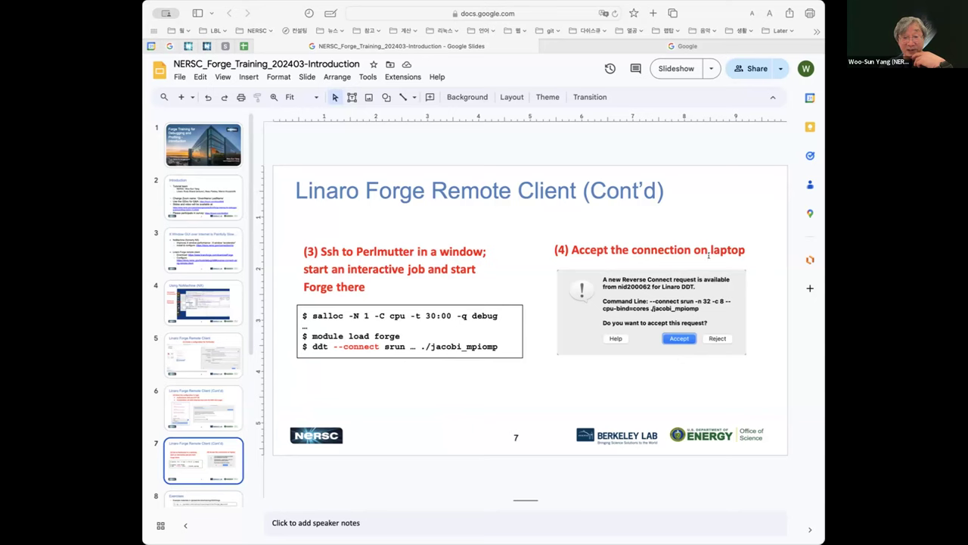
mouse_move(708, 270)
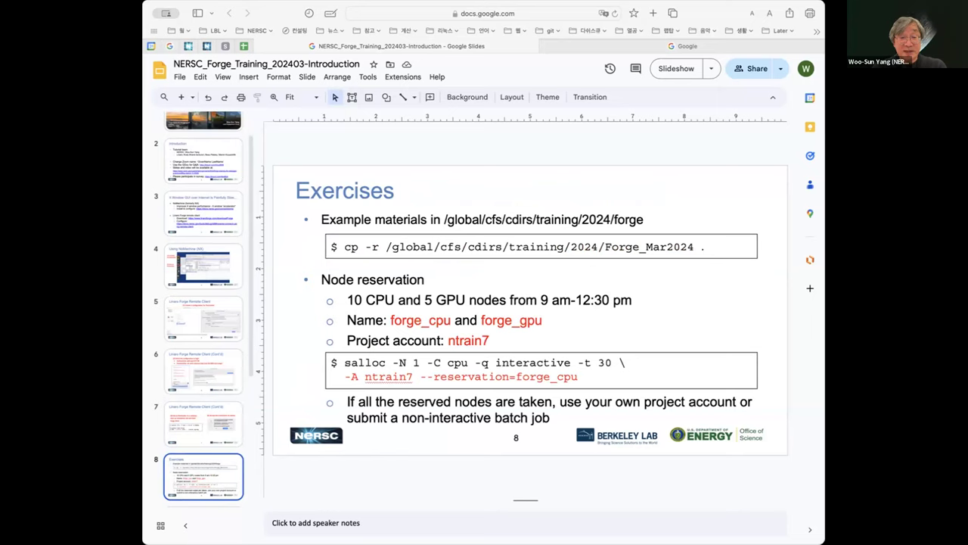
mouse_move(691, 263)
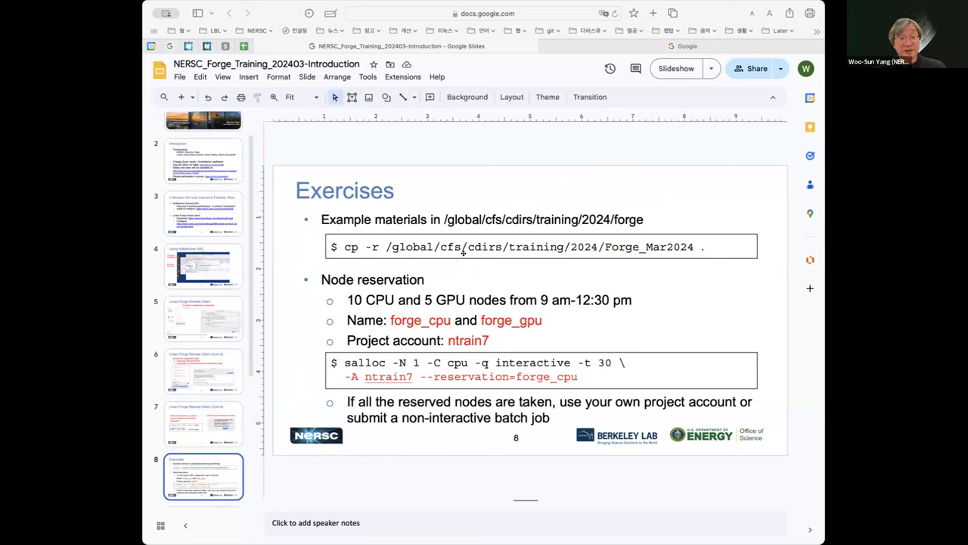
mouse_move(587, 256)
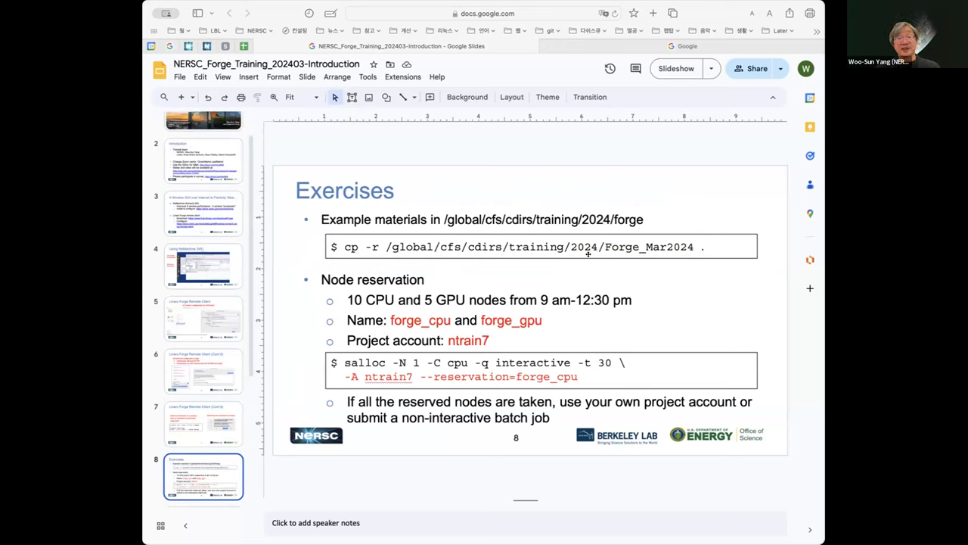